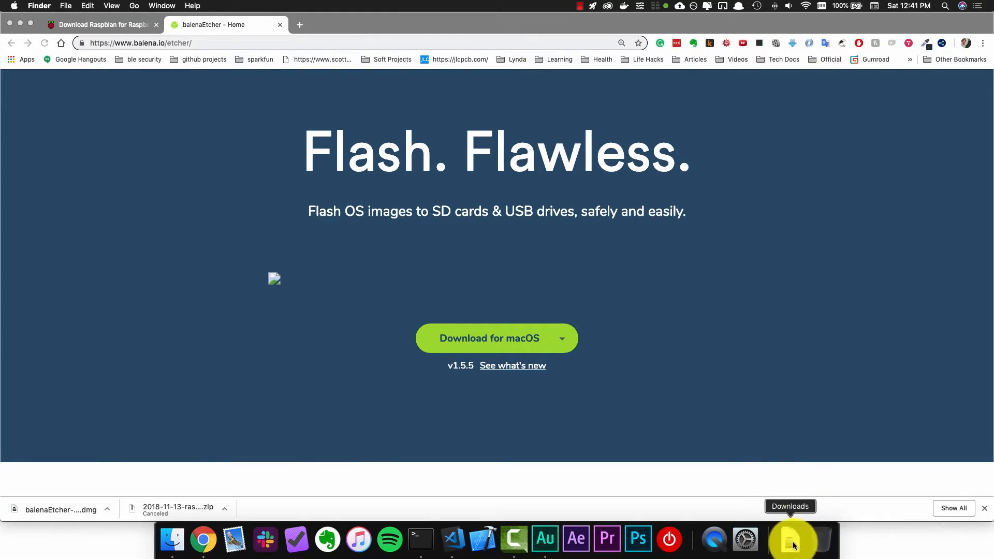
mouse_move(790, 512)
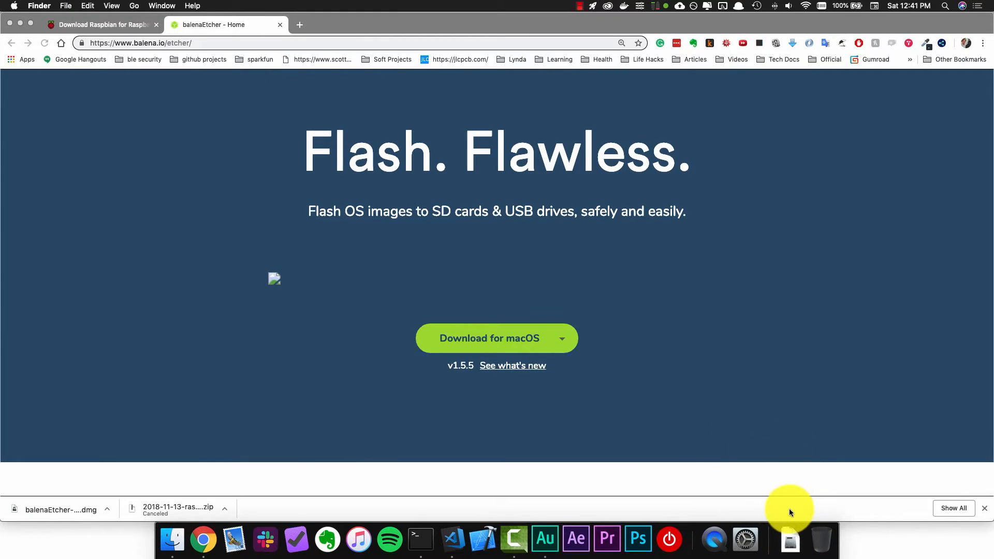
- Launch Etcher from the Applications folder in Finder
click(60, 509)
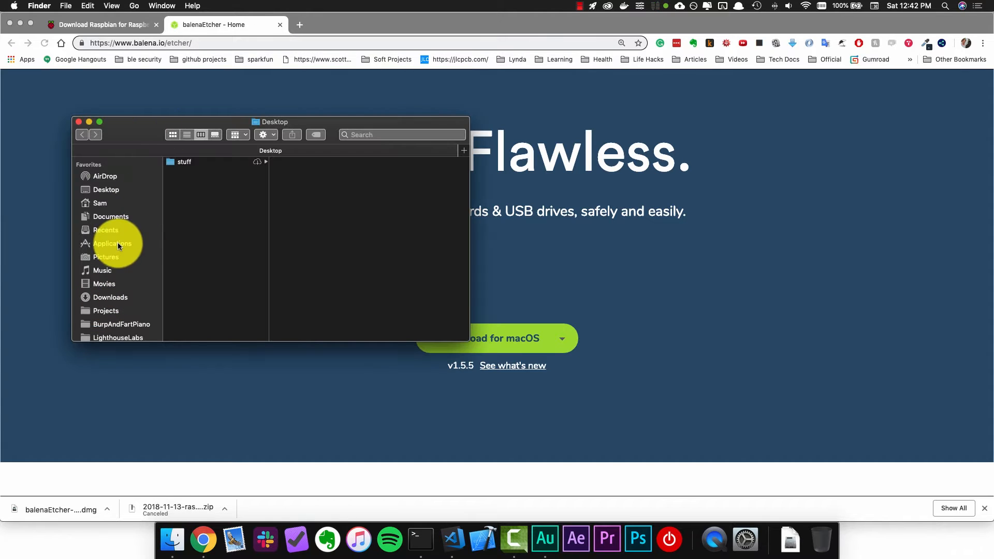
click(113, 243)
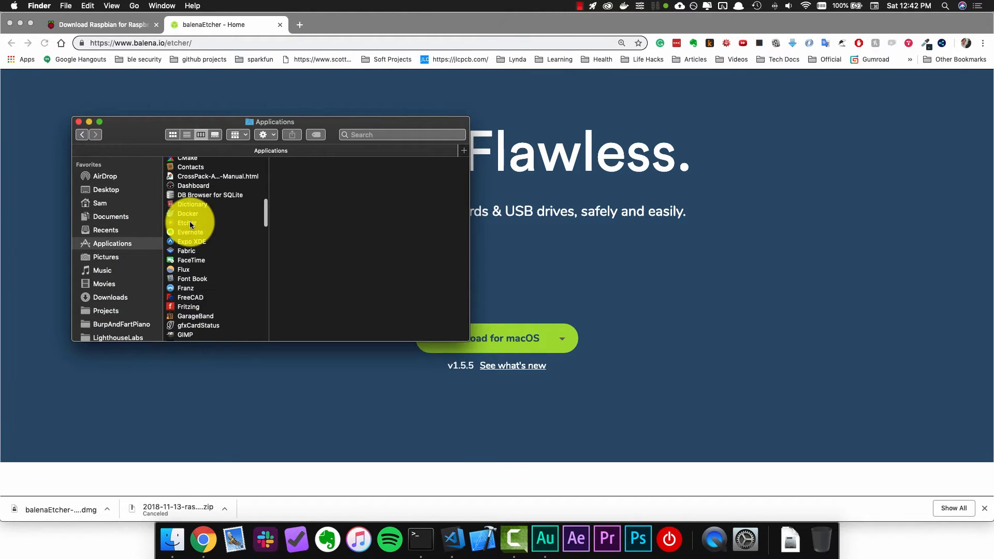
click(188, 222)
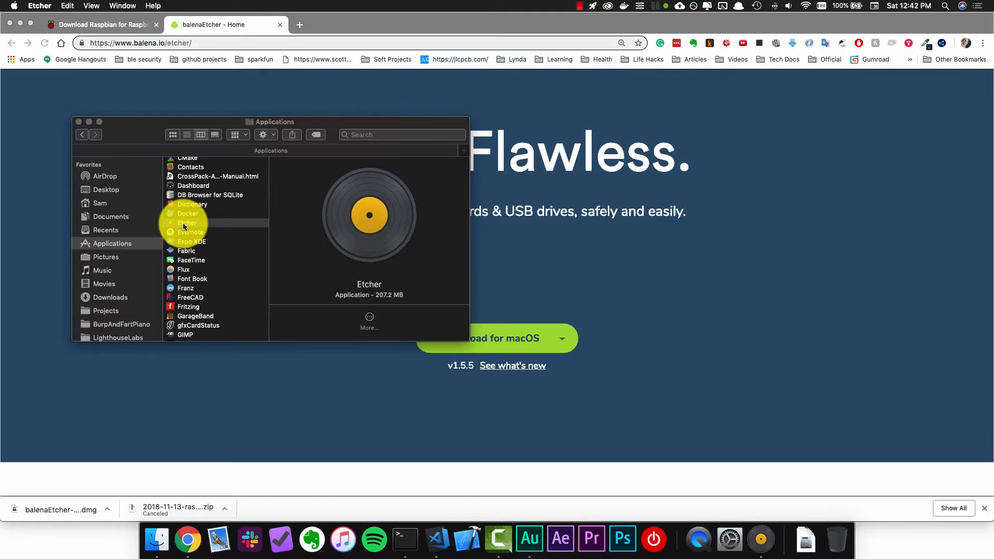
double_click(187, 223)
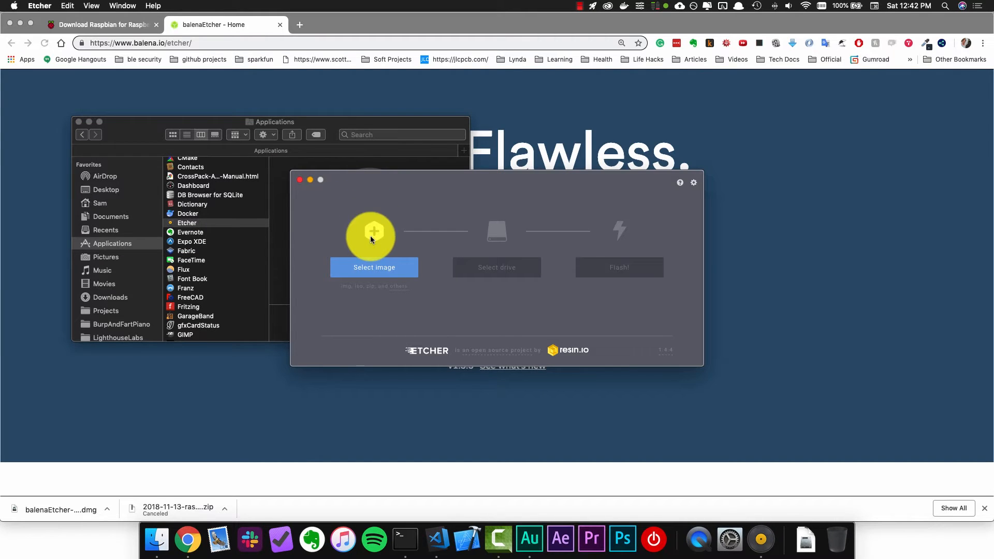
- Load 2018-11-13-raspbian-stretch-lite.zip from Downloads as the image to flash
click(373, 267)
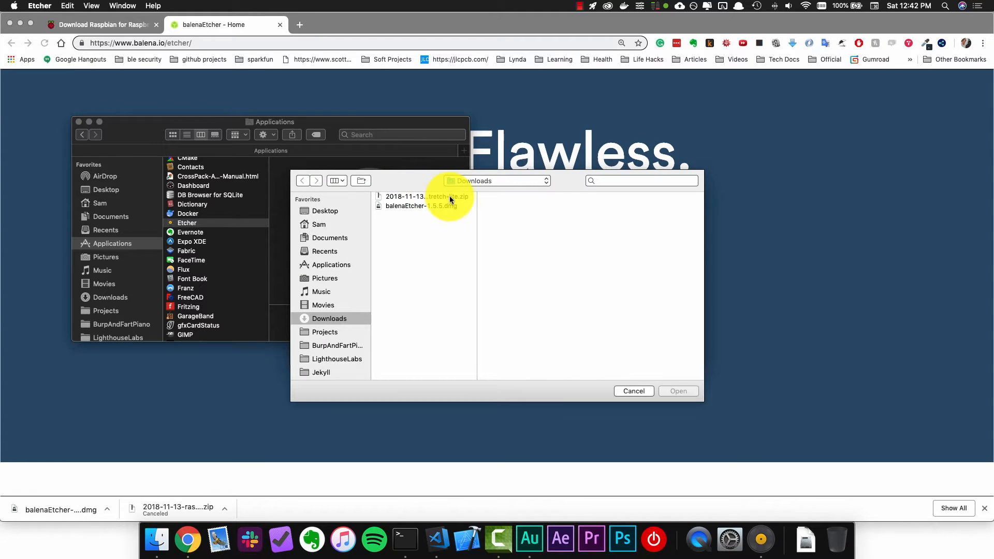
click(426, 197)
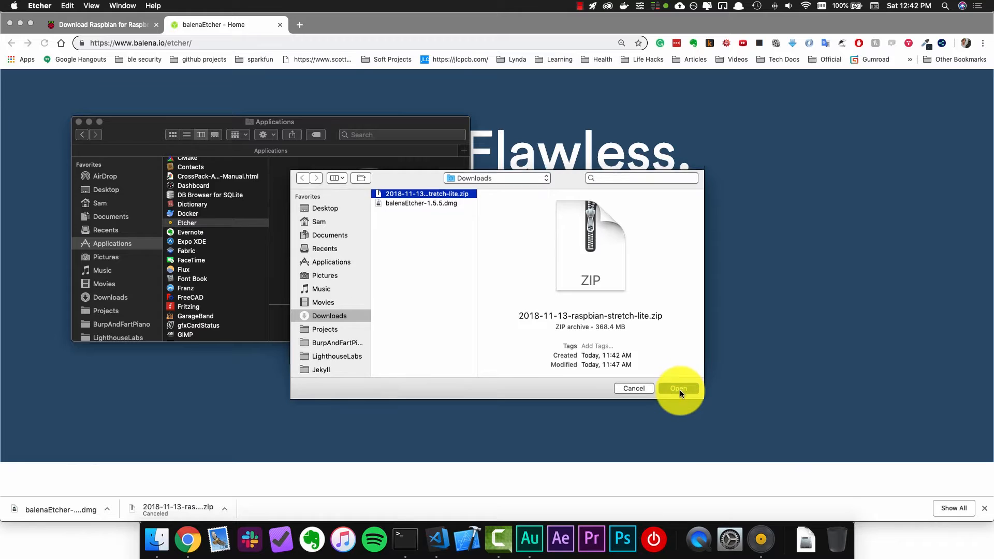
click(678, 387)
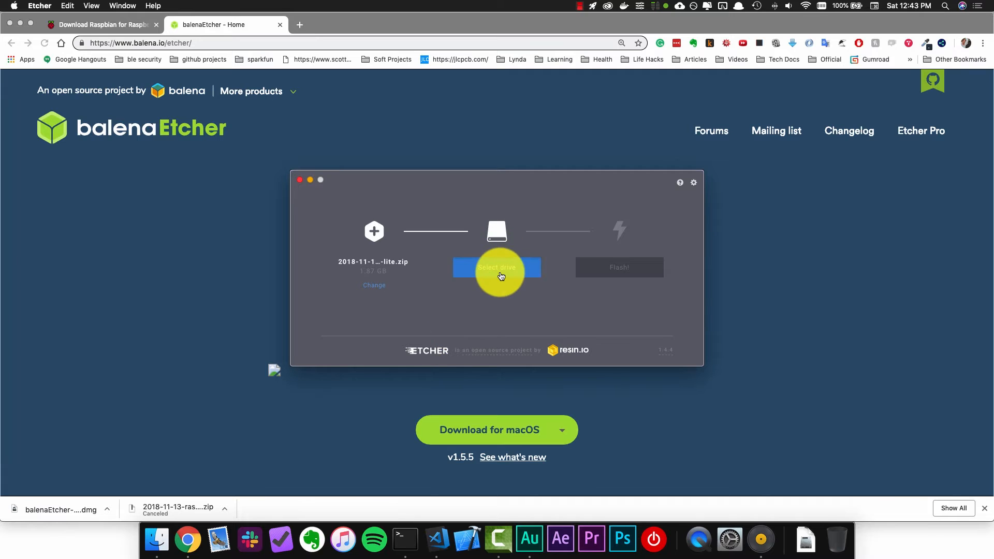
- Select the 15.93 GB Generic STORAGE DEVICE Media as the target drive
click(496, 267)
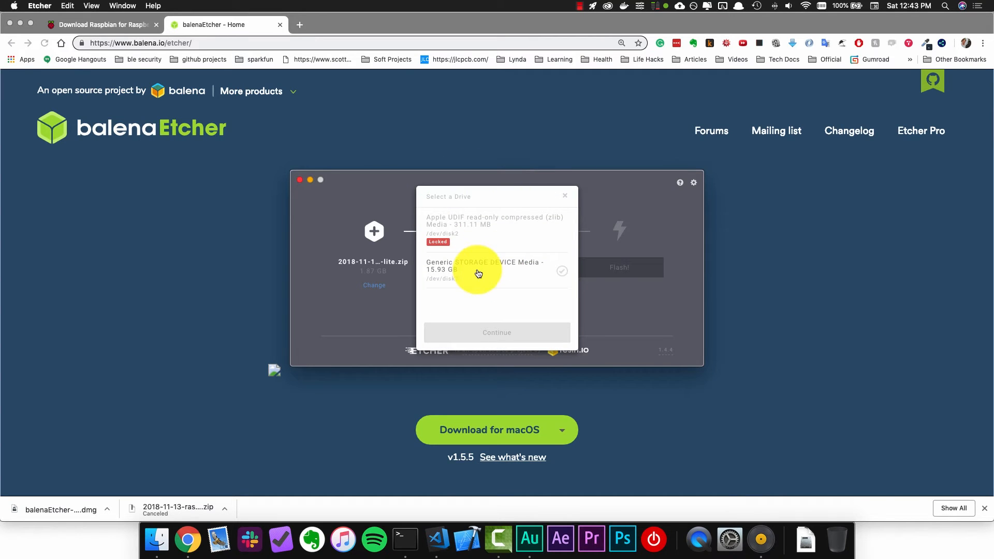
click(485, 265)
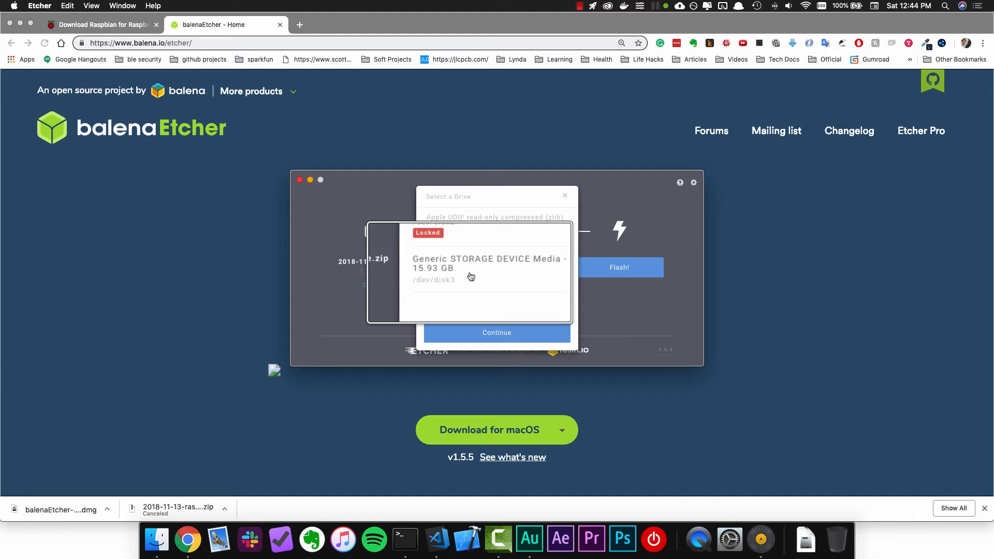
click(488, 263)
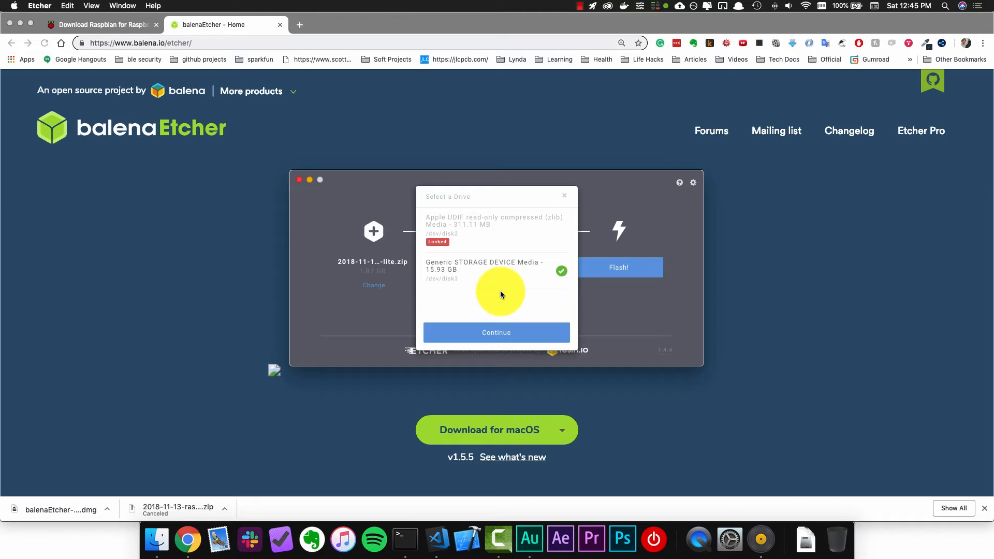
mouse_move(500, 271)
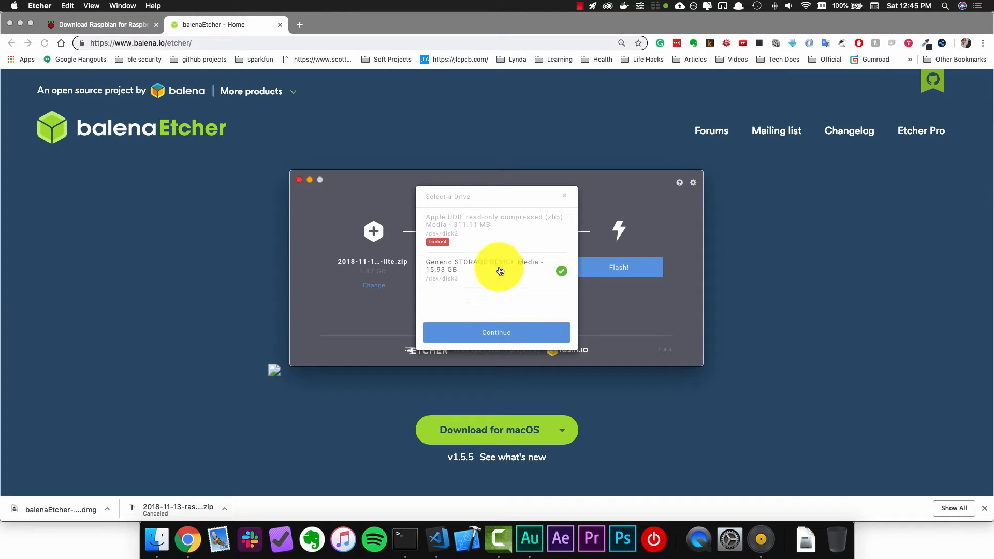
mouse_move(613, 315)
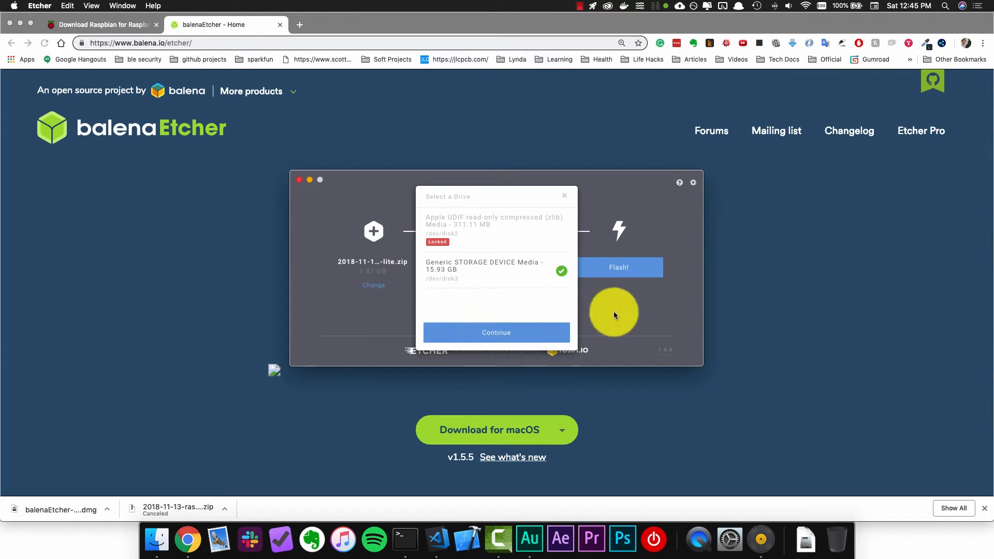
click(496, 332)
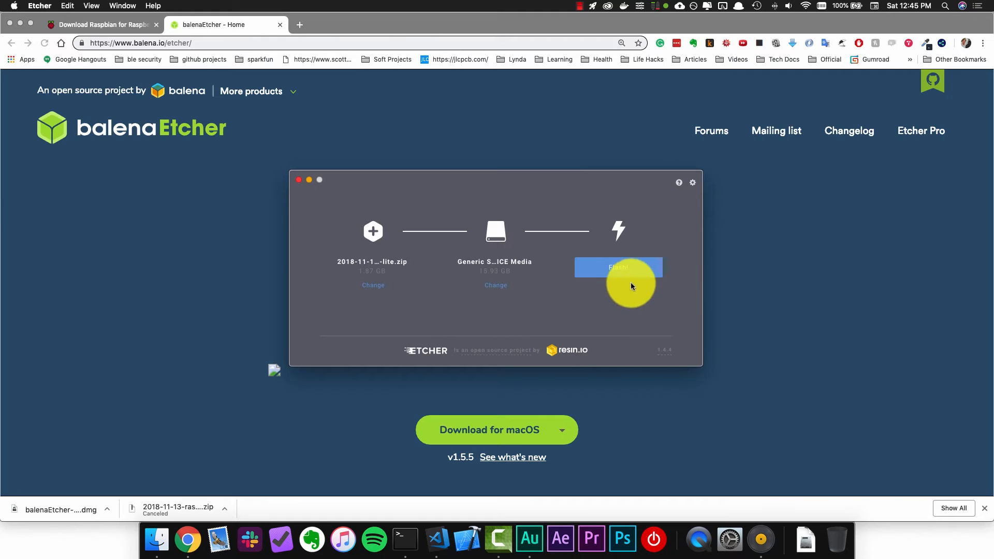
- Start flashing the Raspbian image and authorize it in the password prompt
click(617, 267)
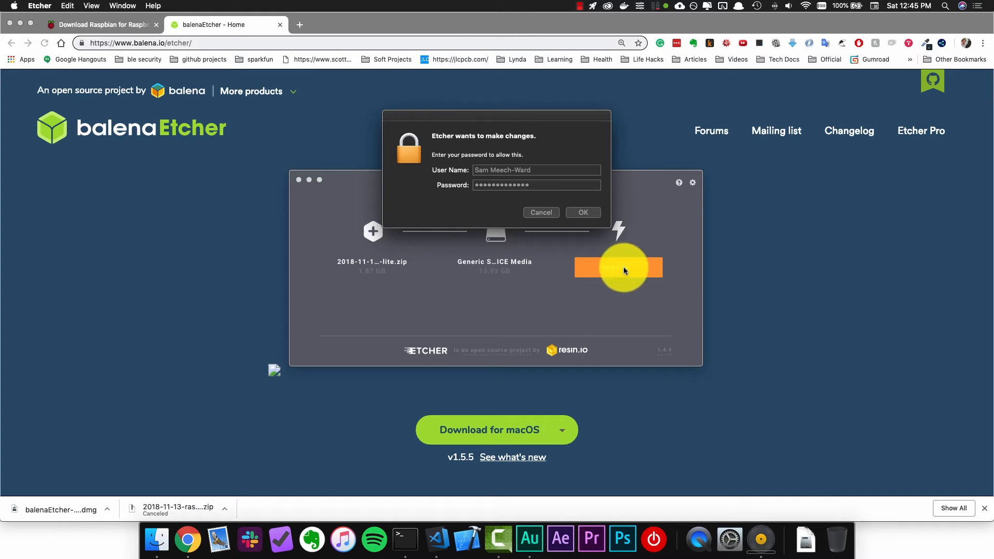
click(581, 212)
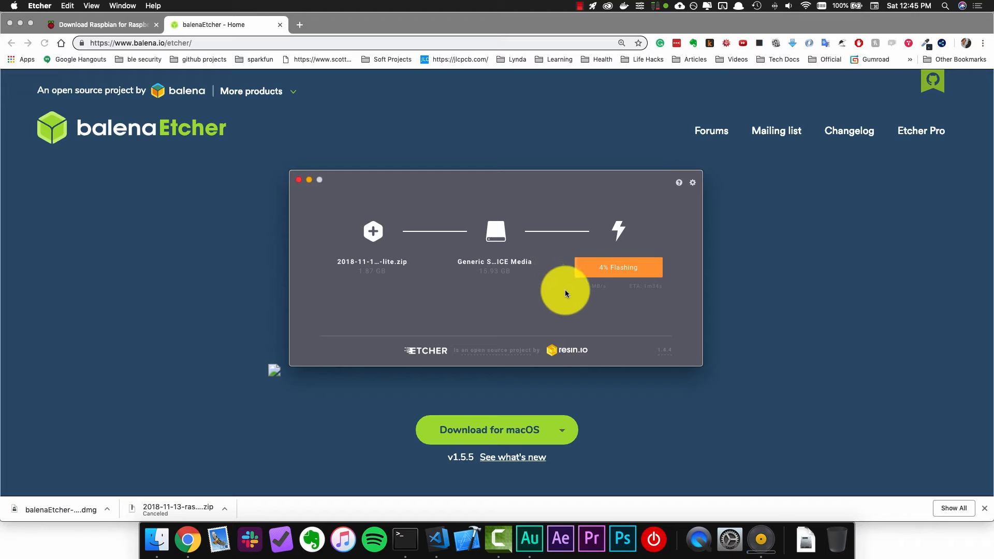
mouse_move(653, 313)
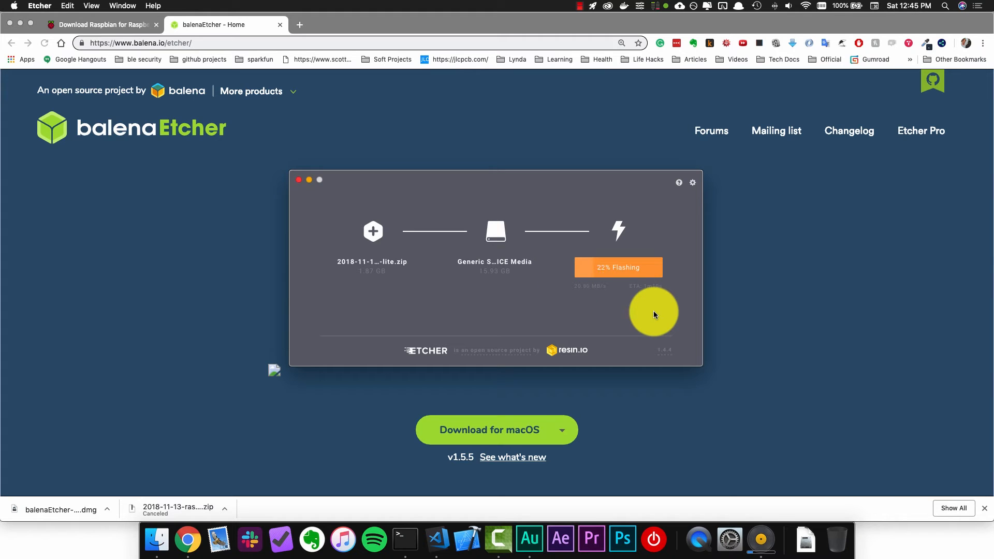